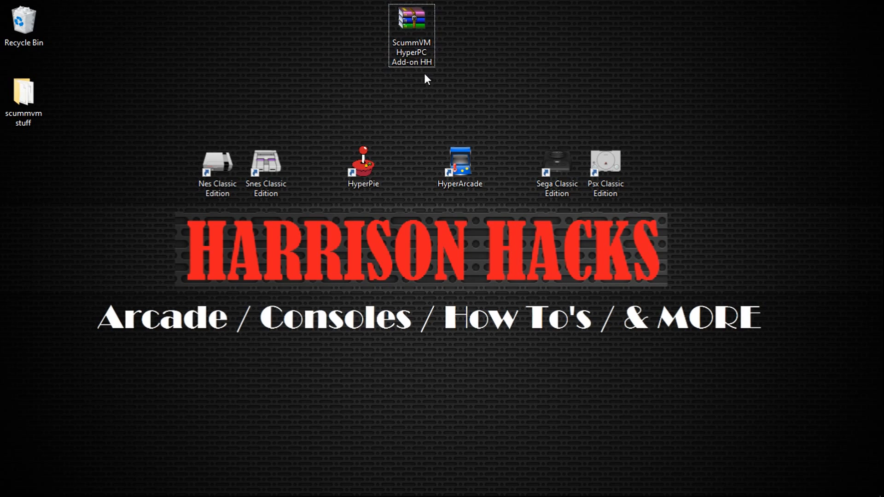
mouse_move(415, 75)
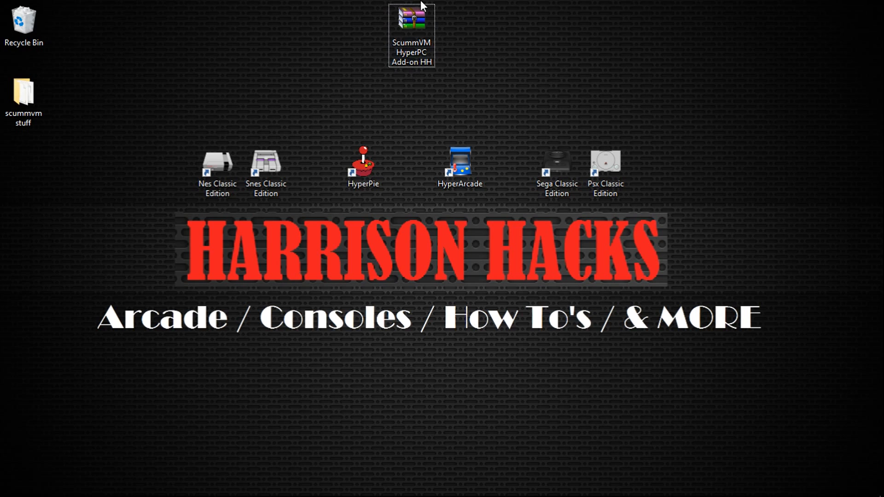
mouse_move(412, 27)
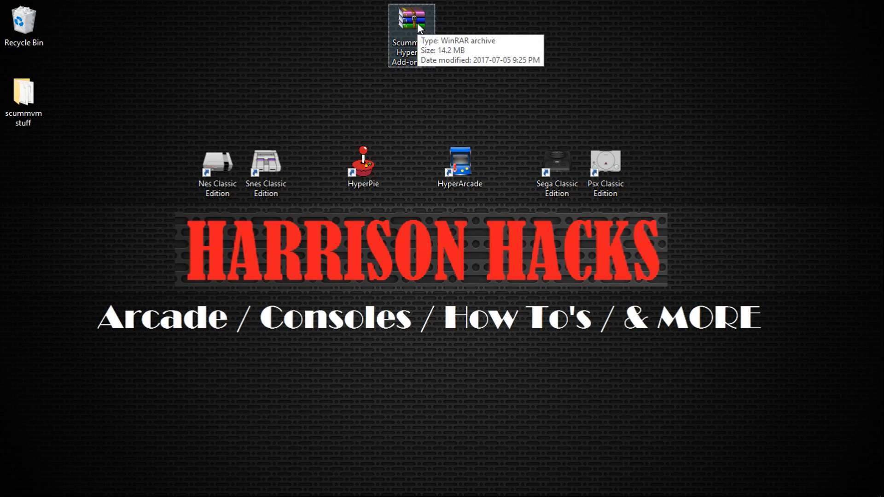
Step: Paste the ScummVM HyperPC Add-on HH archive onto H: and extract its ADD TO ATTRACT CFG file
right_click(411, 25)
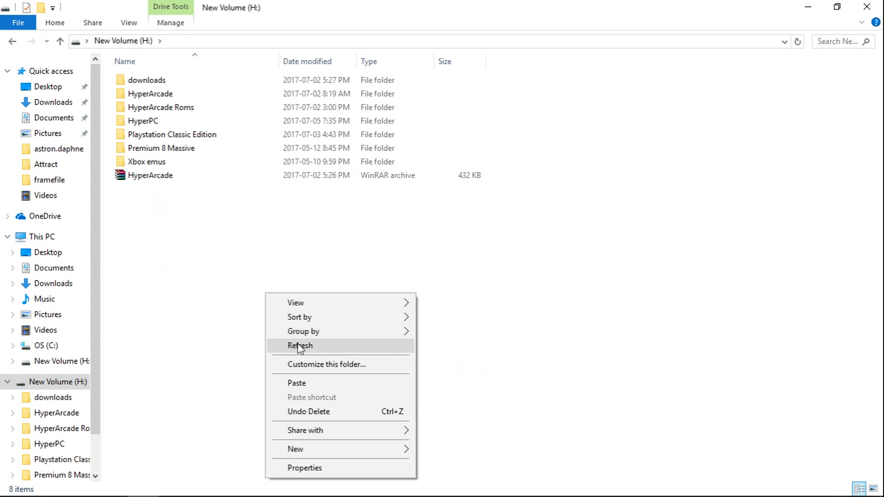
click(297, 383)
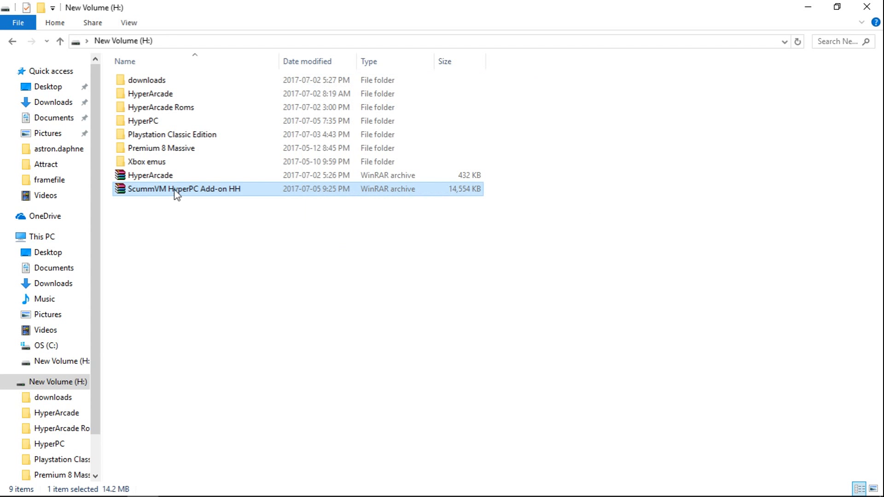
right_click(181, 189)
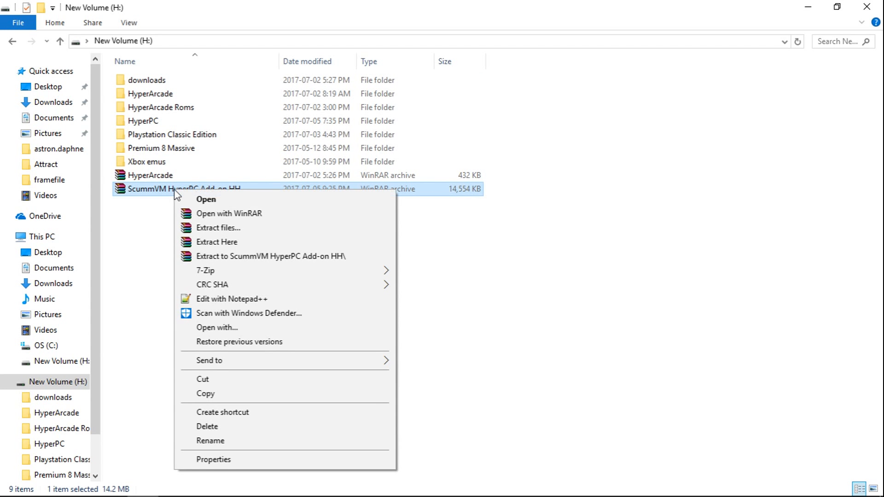
mouse_move(220, 242)
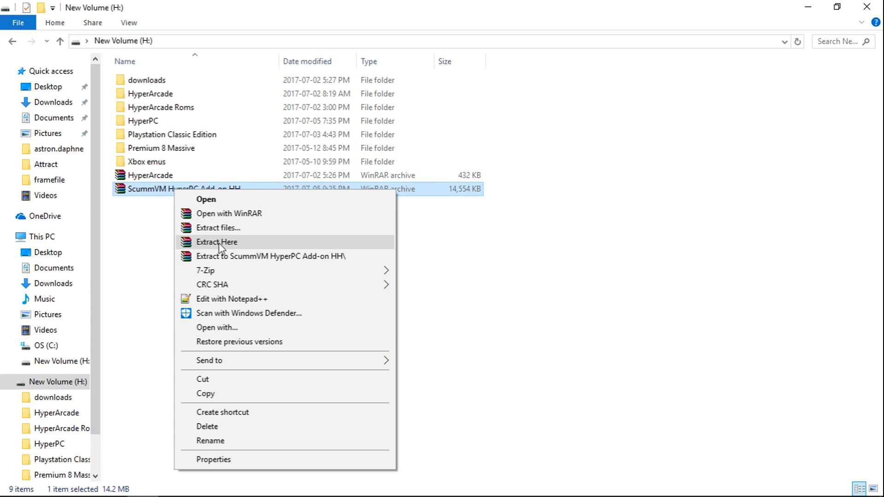
click(216, 242)
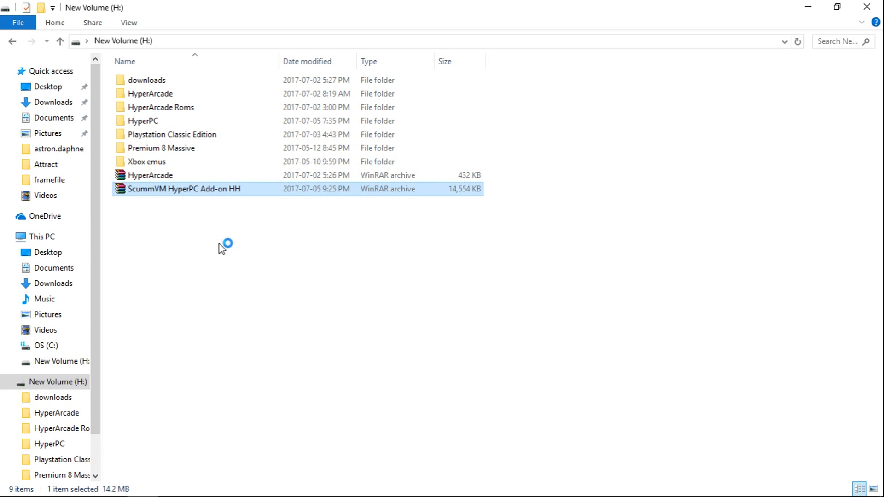
double_click(183, 189)
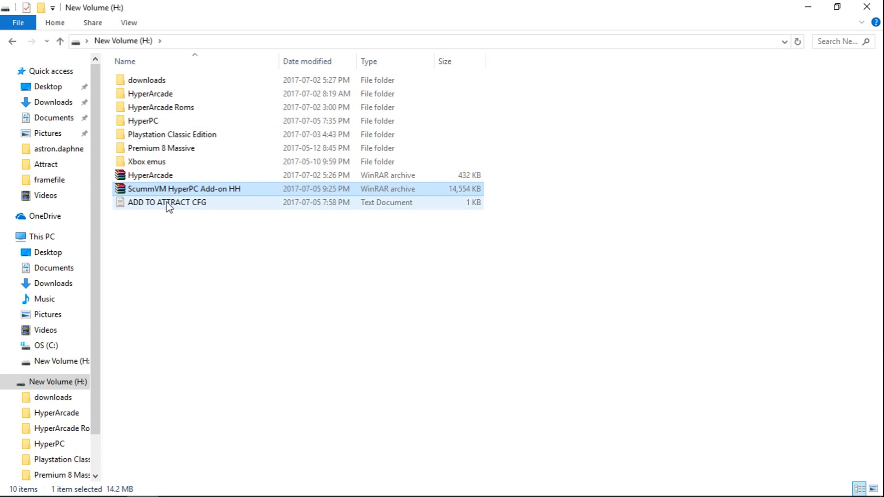
click(167, 203)
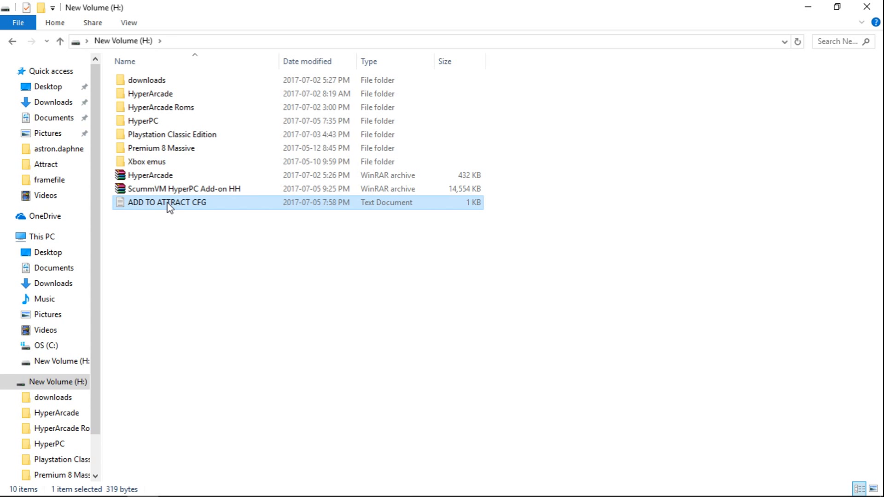
Step: Review the scummvm display block in ADD TO ATTRACT CFG, then select attract.cfg in HyperPC\Attract
double_click(167, 203)
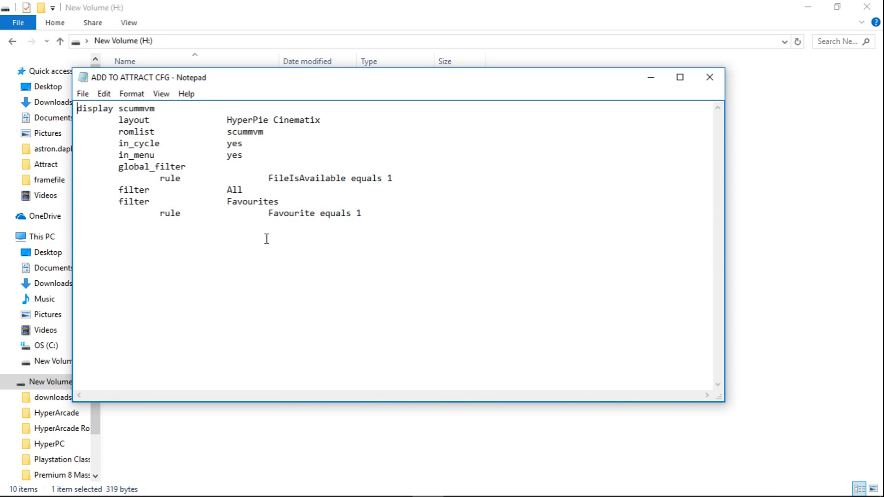
drag(155, 131, 362, 213)
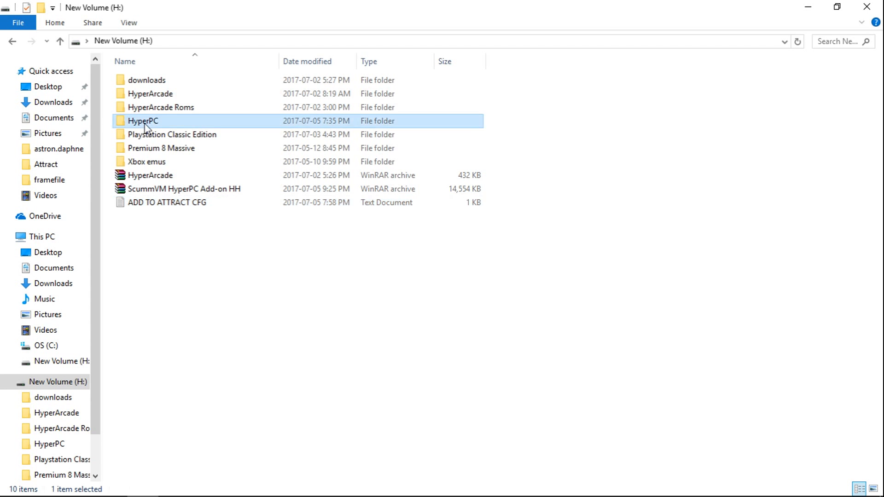
double_click(143, 121)
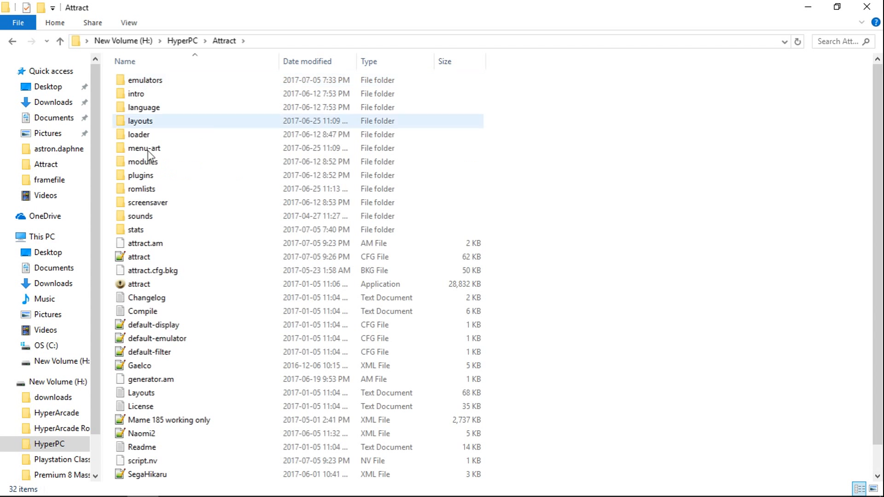
click(138, 256)
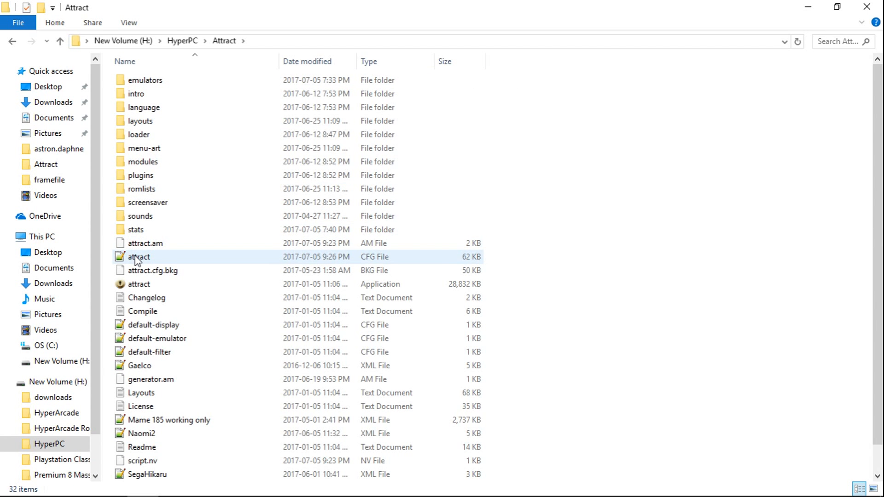
Step: Insert a 'display scummvm' block after the Jukebox display in attract.cfg and save
double_click(143, 257)
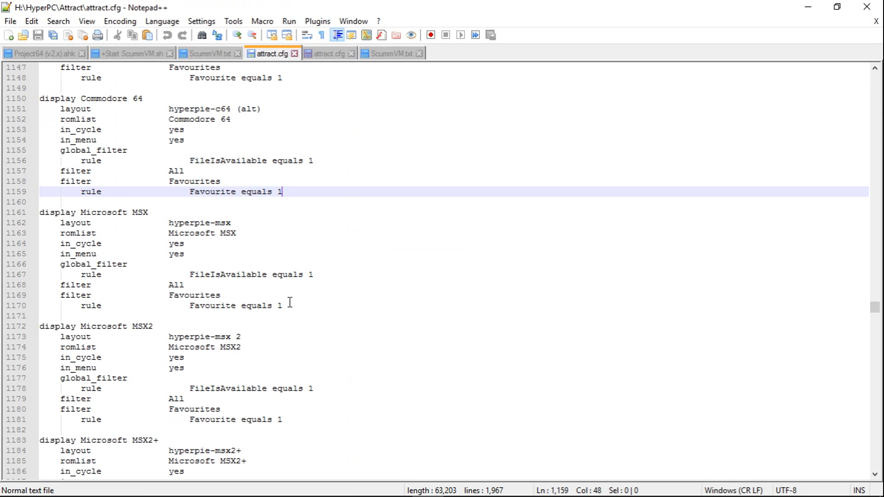
mouse_move(876, 310)
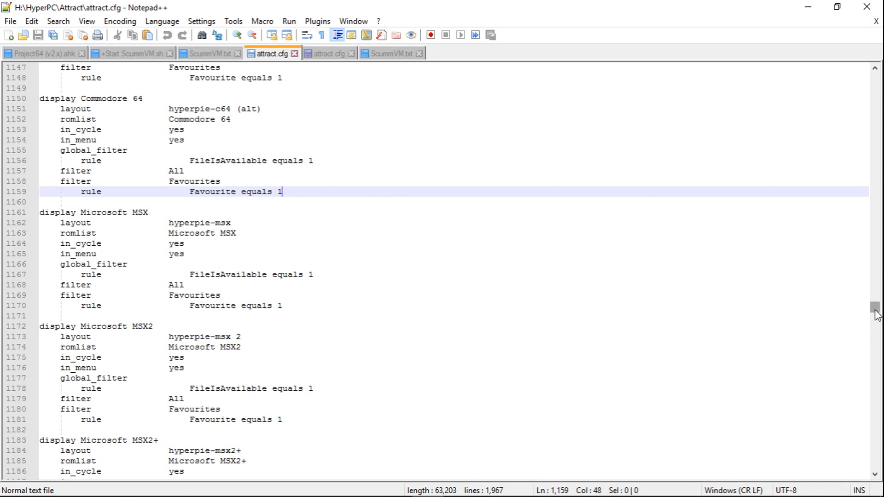
scroll(down, 3)
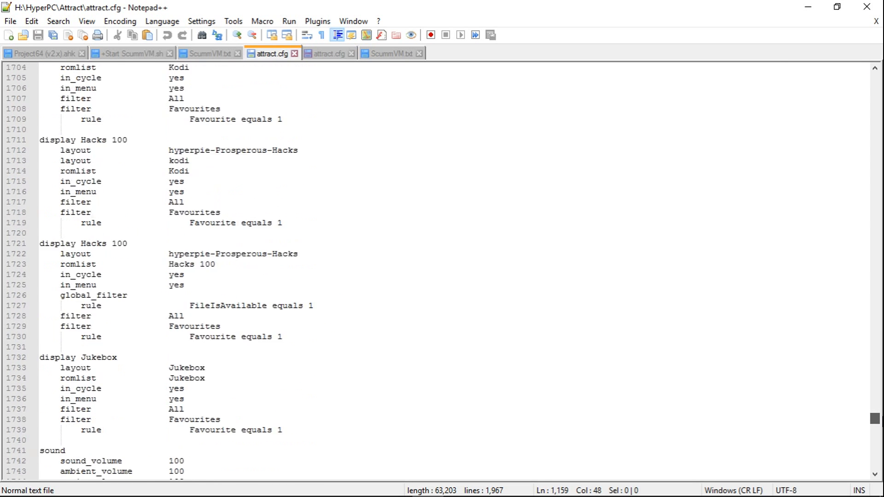
scroll(down, 3)
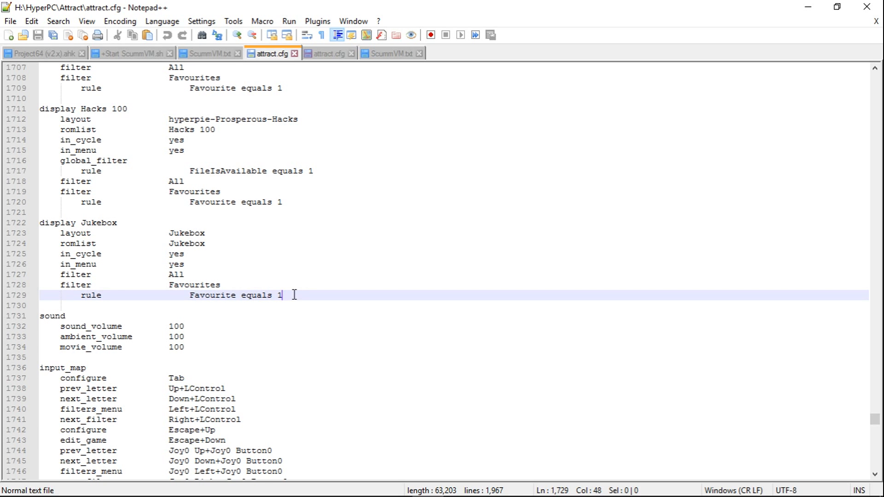
key(Enter)
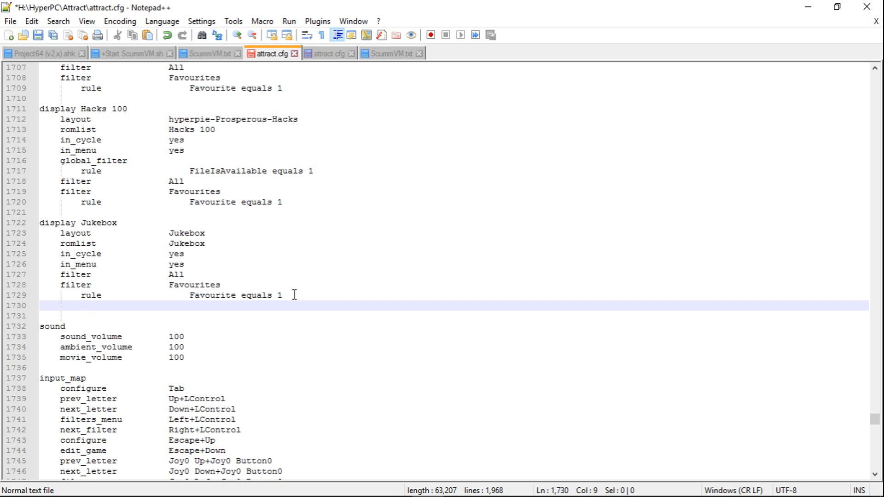
key(enter)
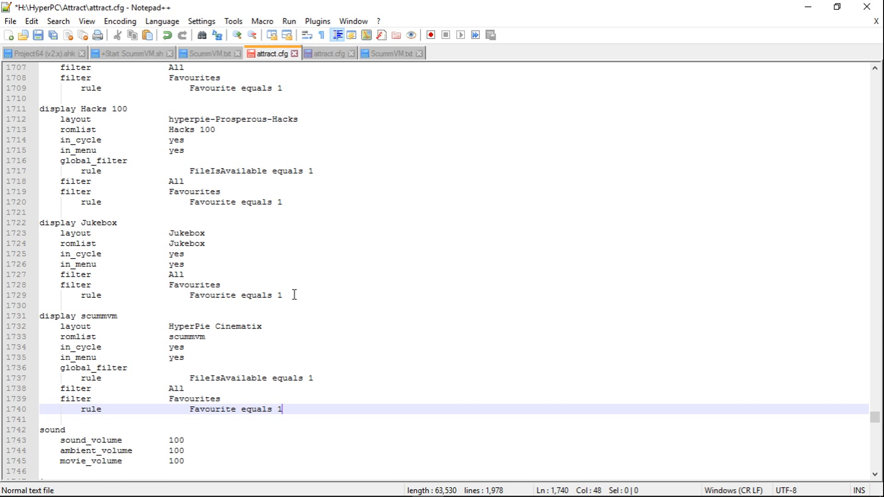
mouse_move(56, 78)
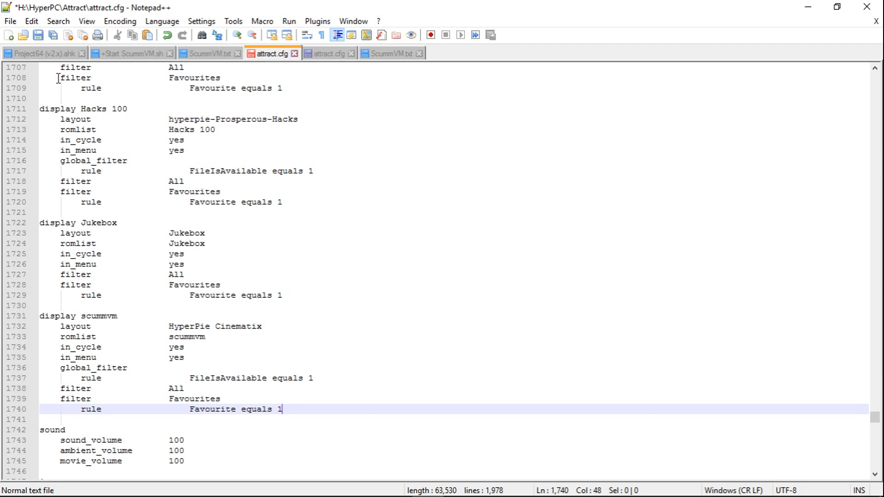
click(52, 35)
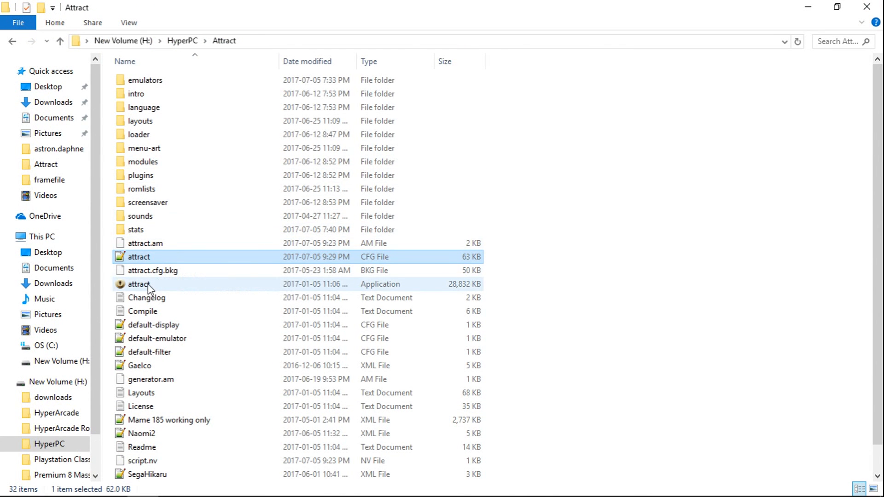
Step: Launch attract.exe and scroll through the HyperPie displays menu of systems
double_click(138, 284)
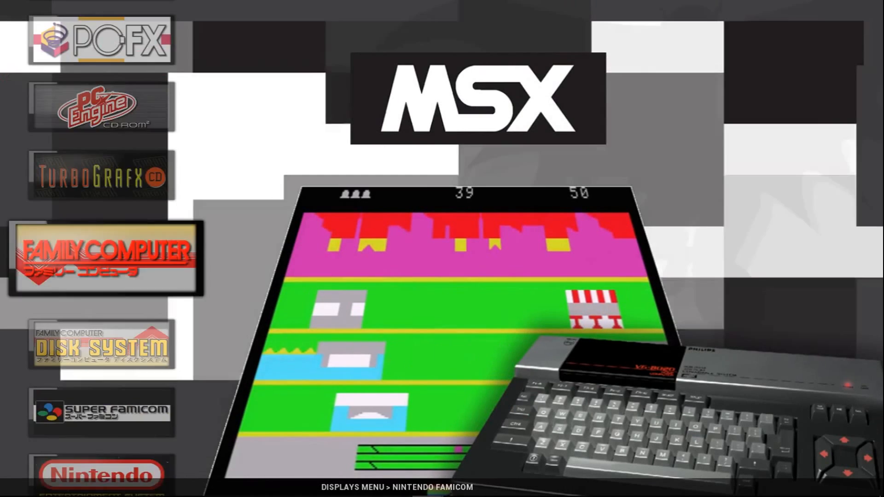
scroll(down, 3)
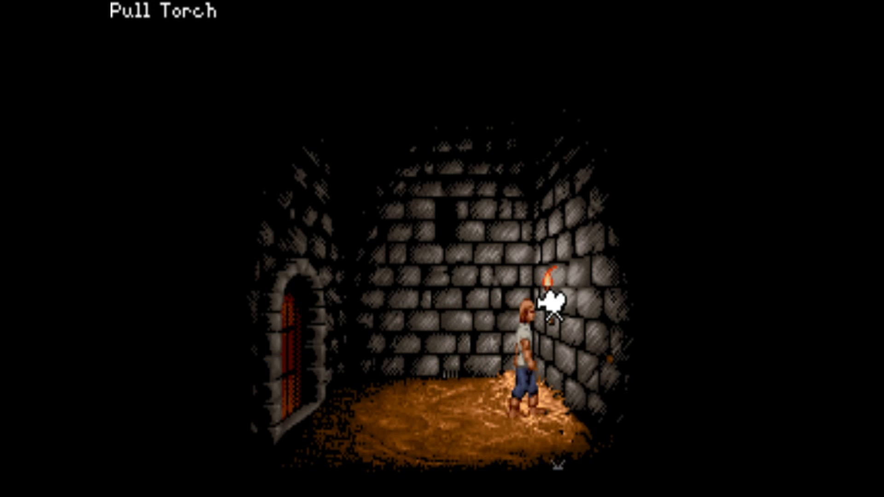
Step: Pull the torch on the dungeon cell wall in Lure
click(550, 299)
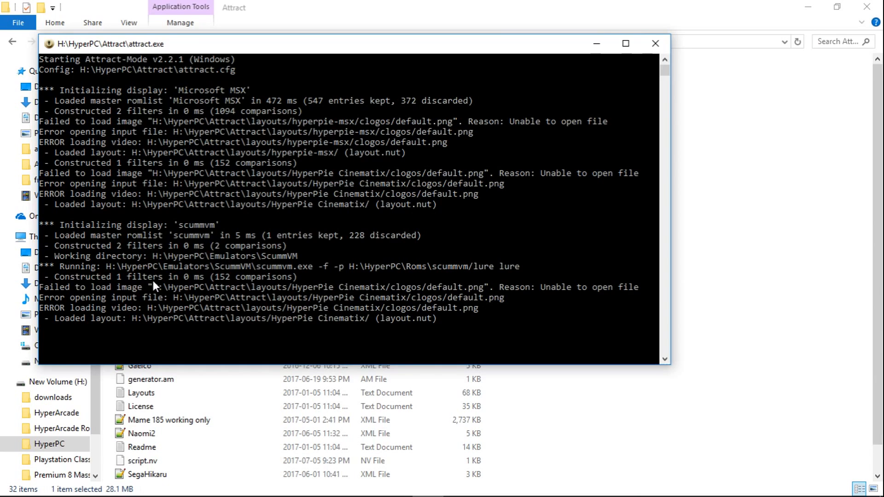
Step: Close the console and browse into H:\HyperPC\Roms\scummvm\lure
click(655, 43)
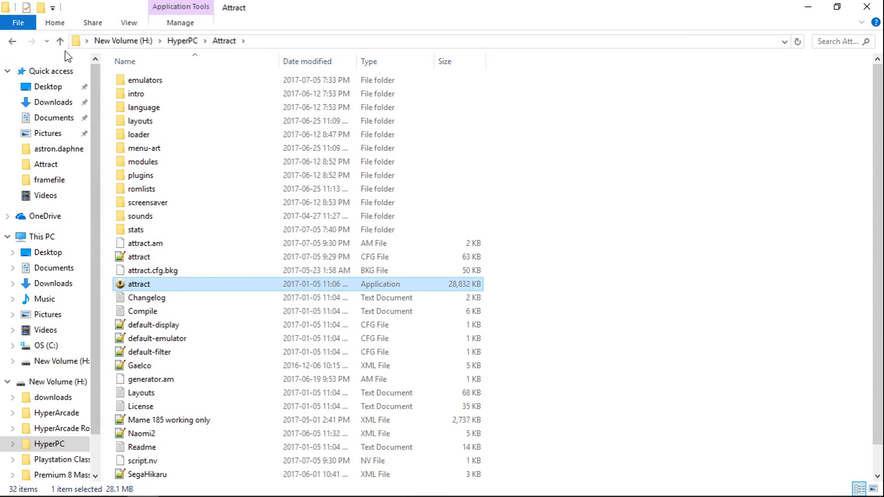
click(182, 41)
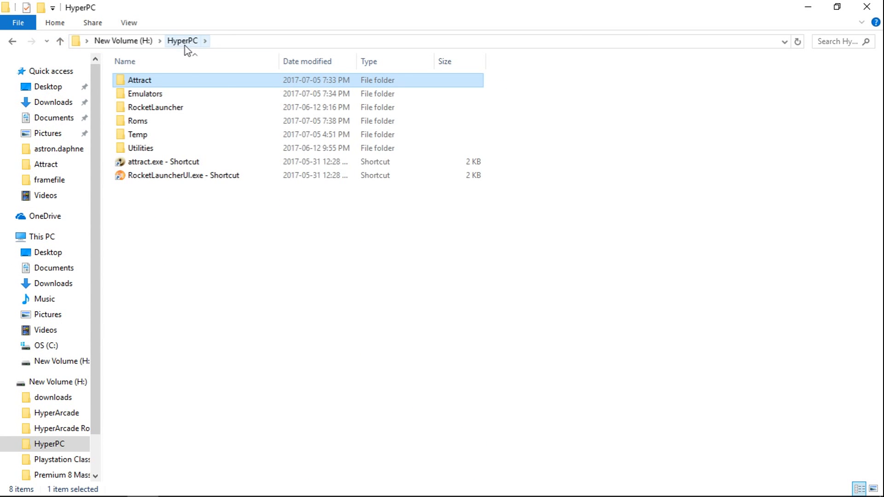
double_click(136, 121)
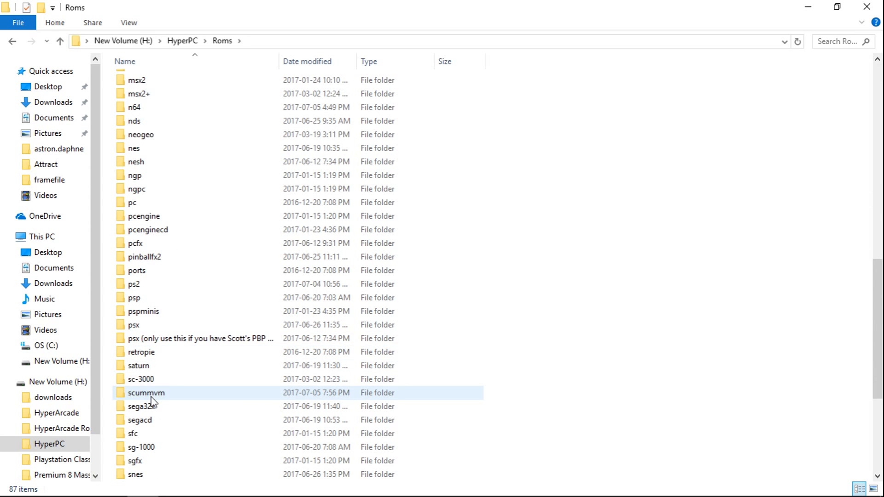
double_click(146, 392)
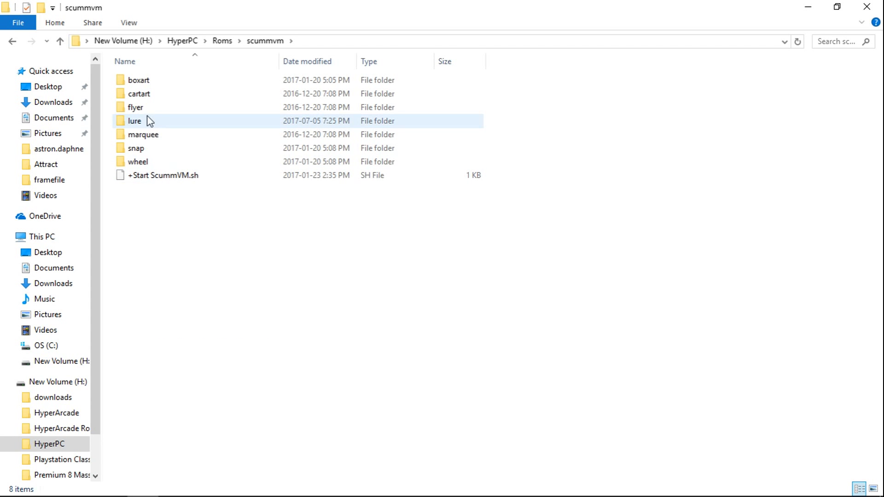
mouse_move(138, 124)
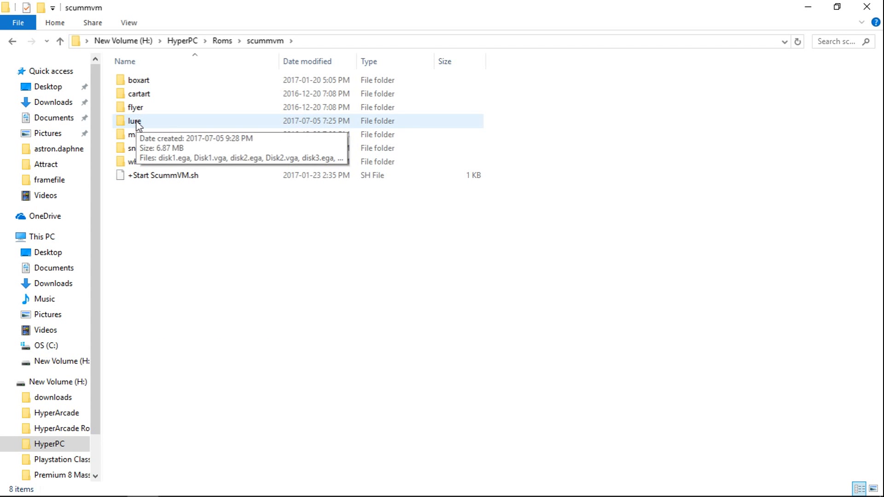
double_click(134, 121)
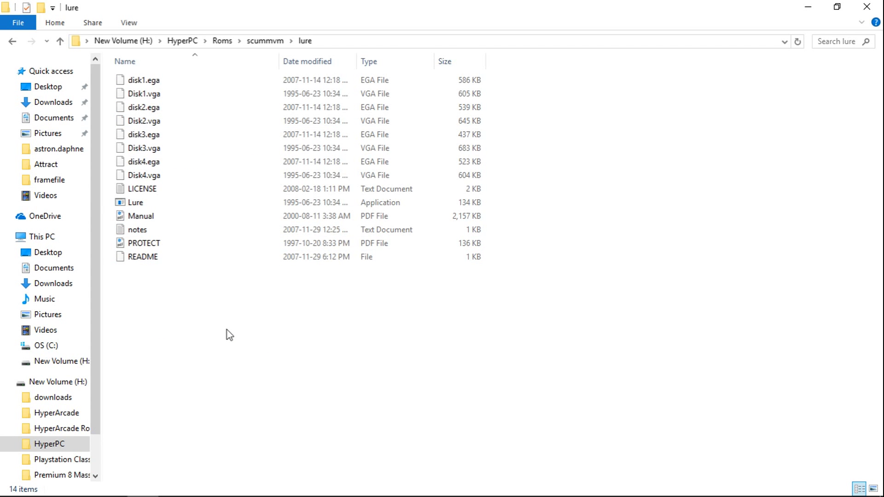
mouse_move(141, 75)
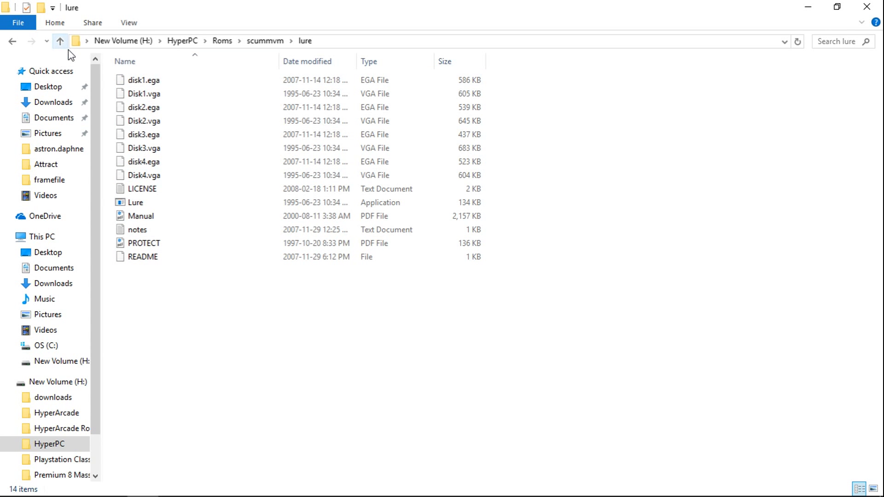
mouse_move(60, 41)
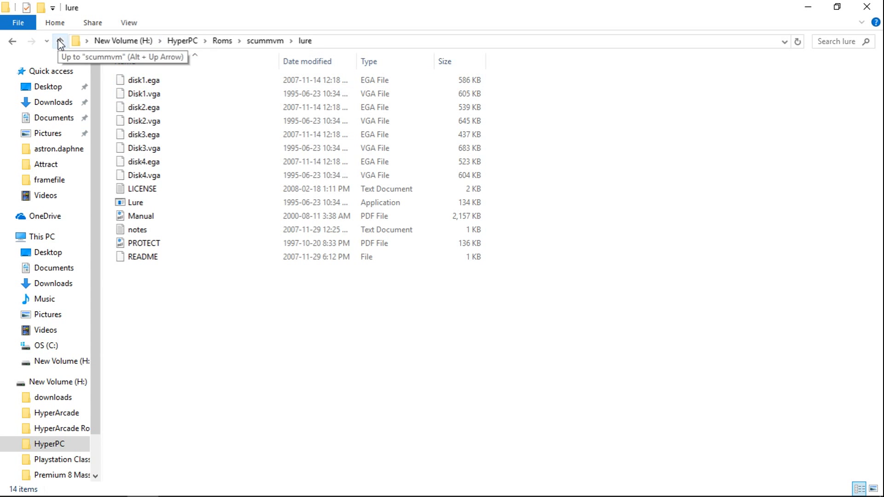
Step: Move between the lure game folder and its parent scummvm ROM folder
click(60, 41)
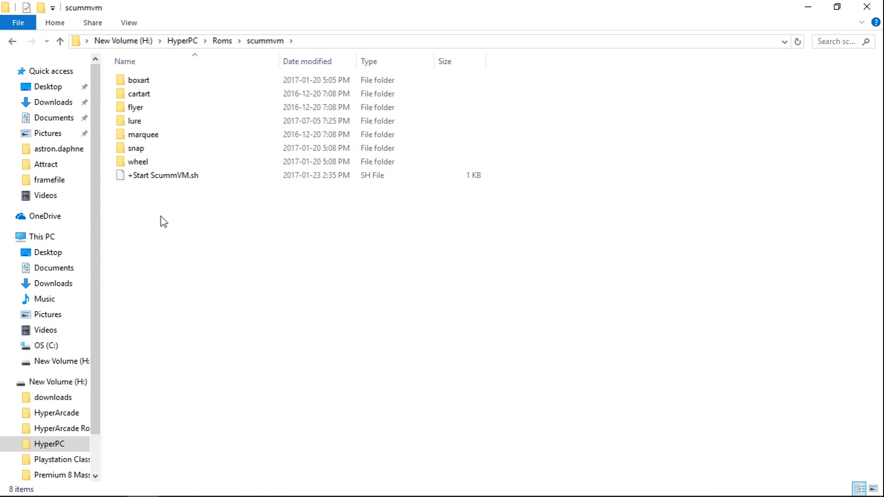
double_click(134, 120)
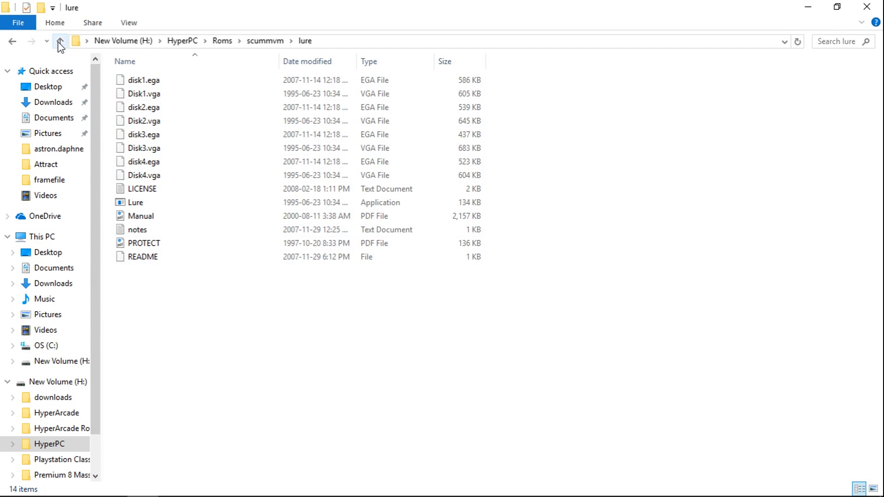
click(60, 40)
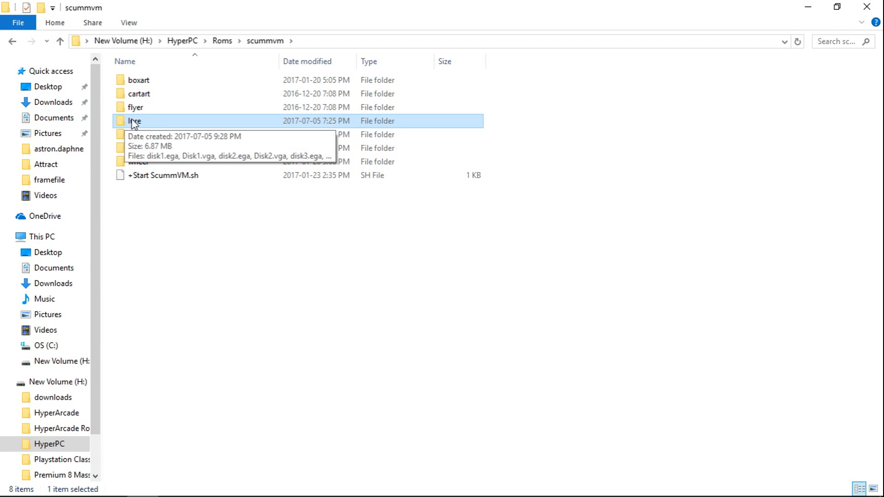
double_click(136, 121)
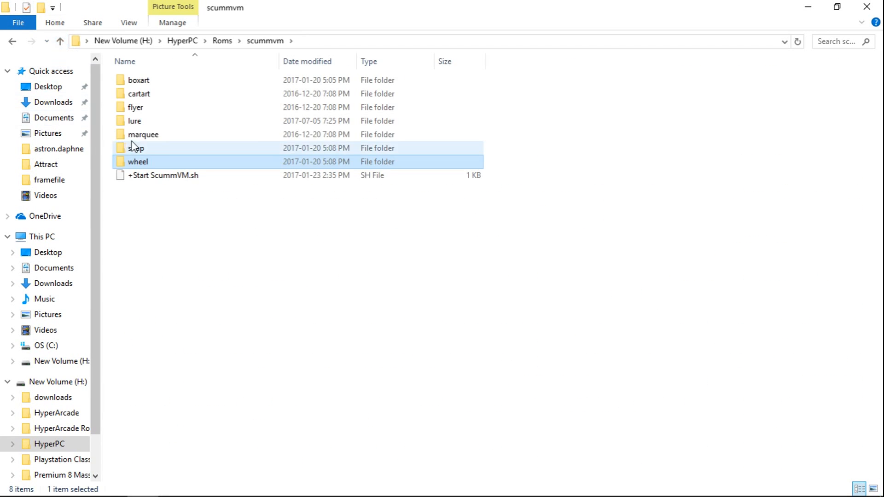
click(134, 120)
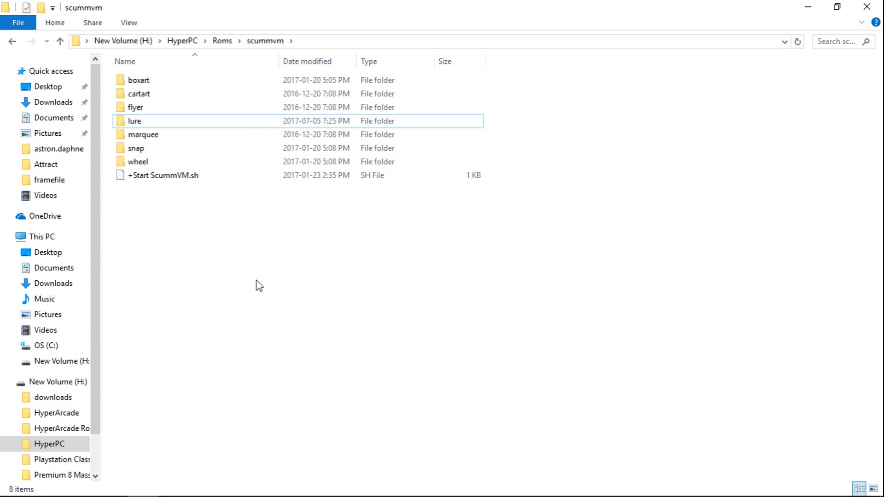